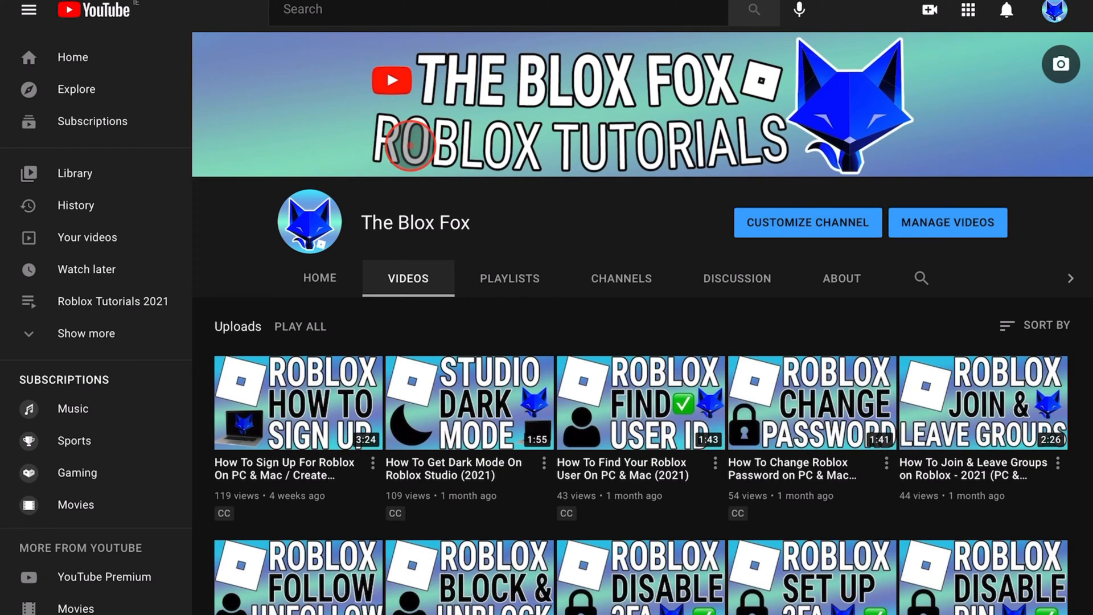
Scroll down the profile page showing zero friends, followers and following, and the avatar
scroll(down, 3)
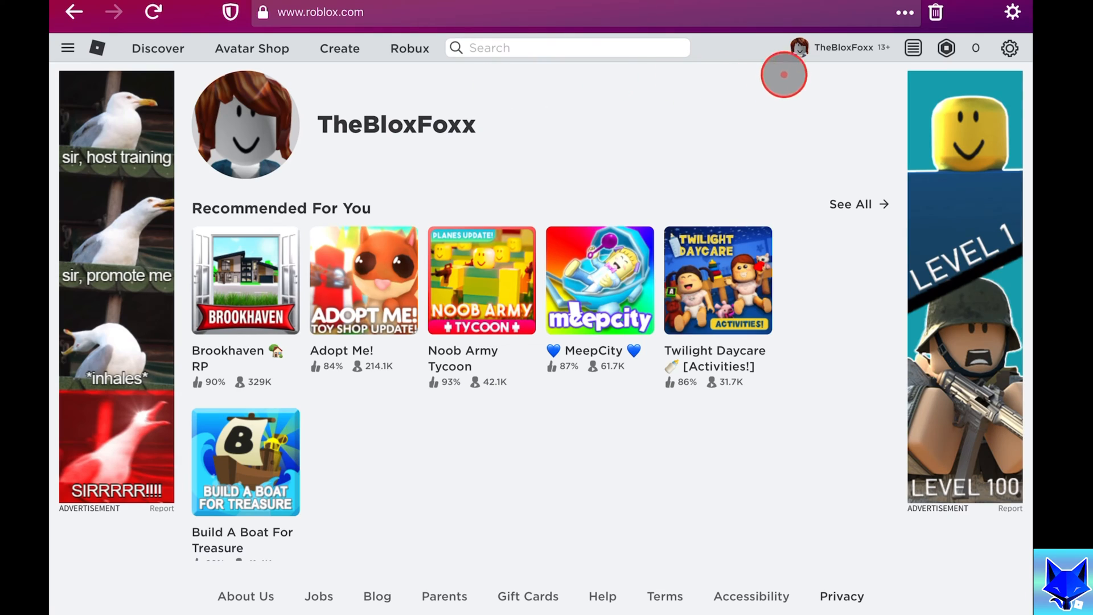
mouse_move(843, 51)
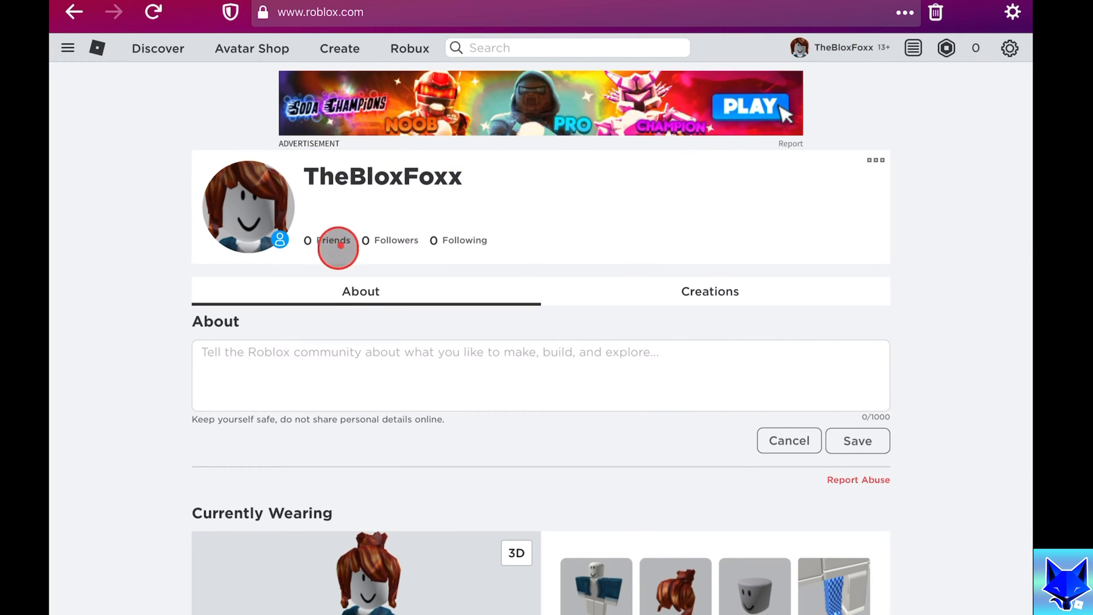
scroll(down, 3)
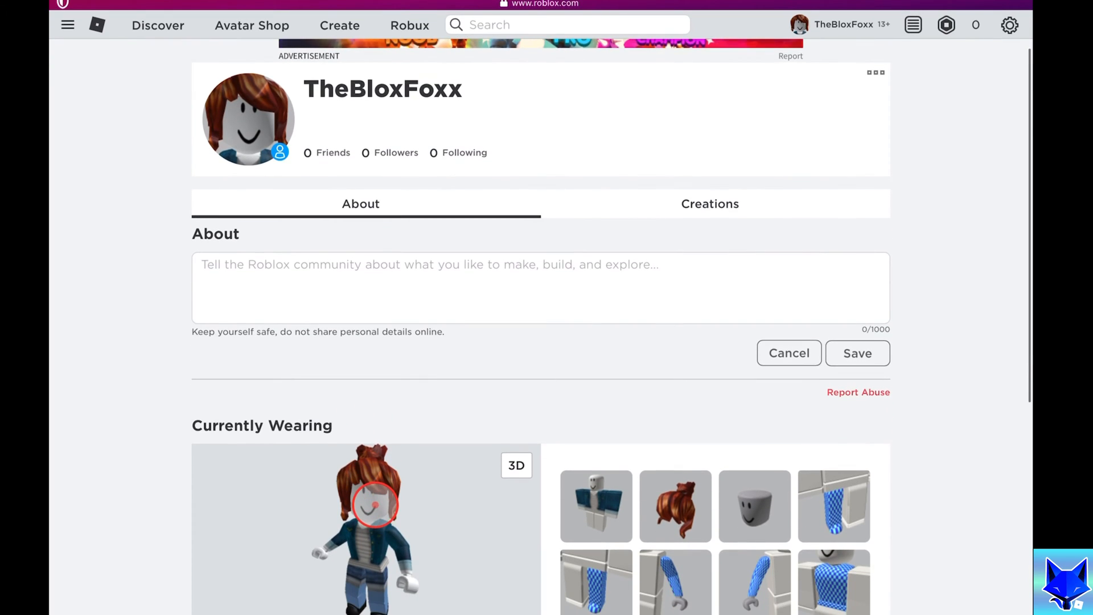
scroll(down, 3)
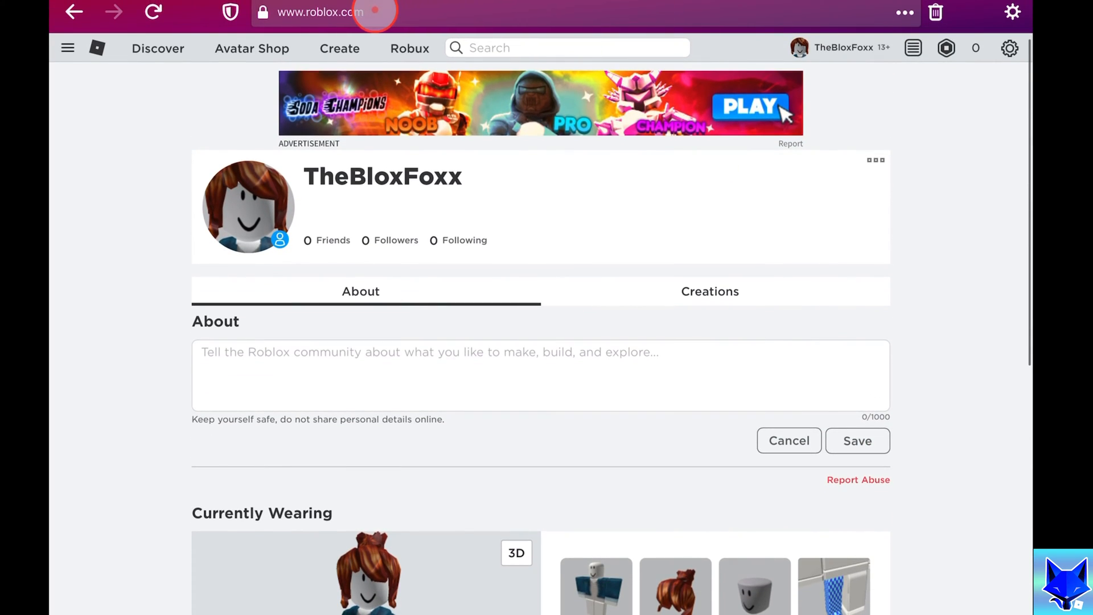
Append /favorites to the profile URL to load the My Favorites page
click(324, 13)
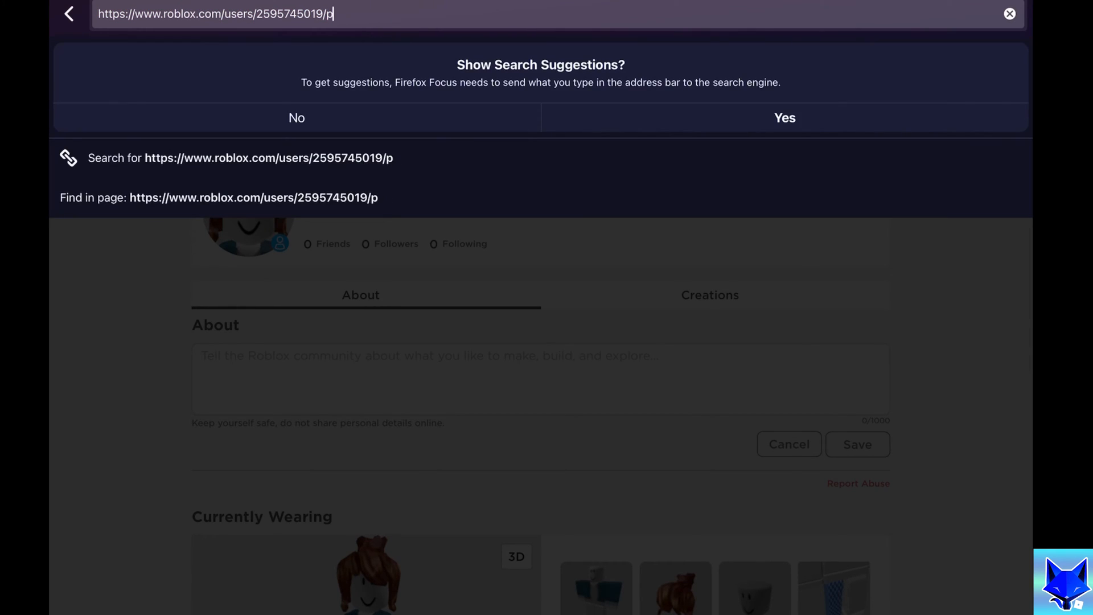
text(avor)
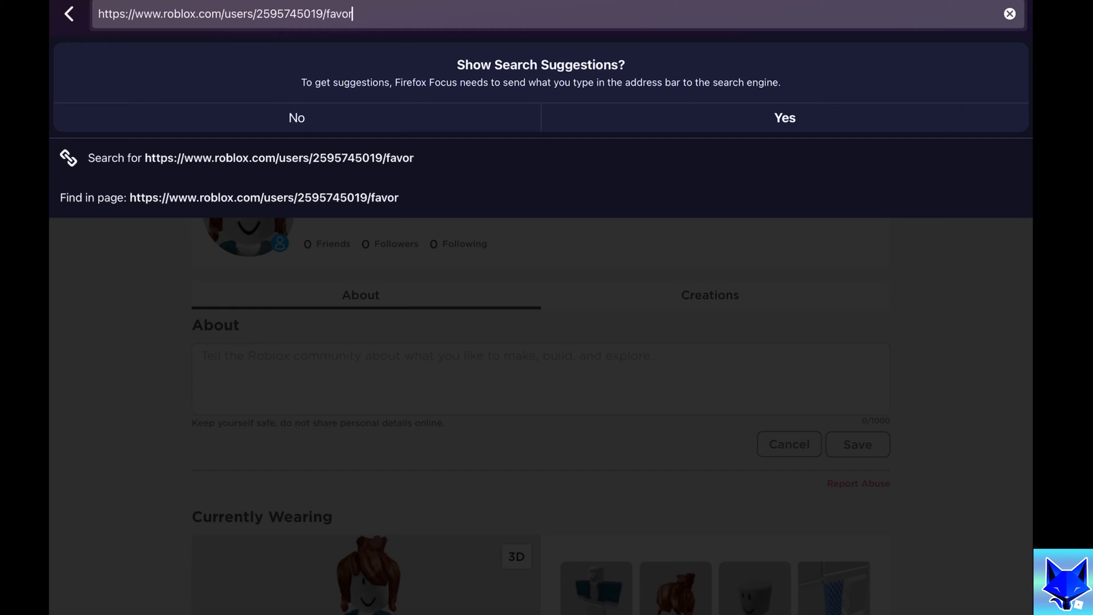
text(ites)
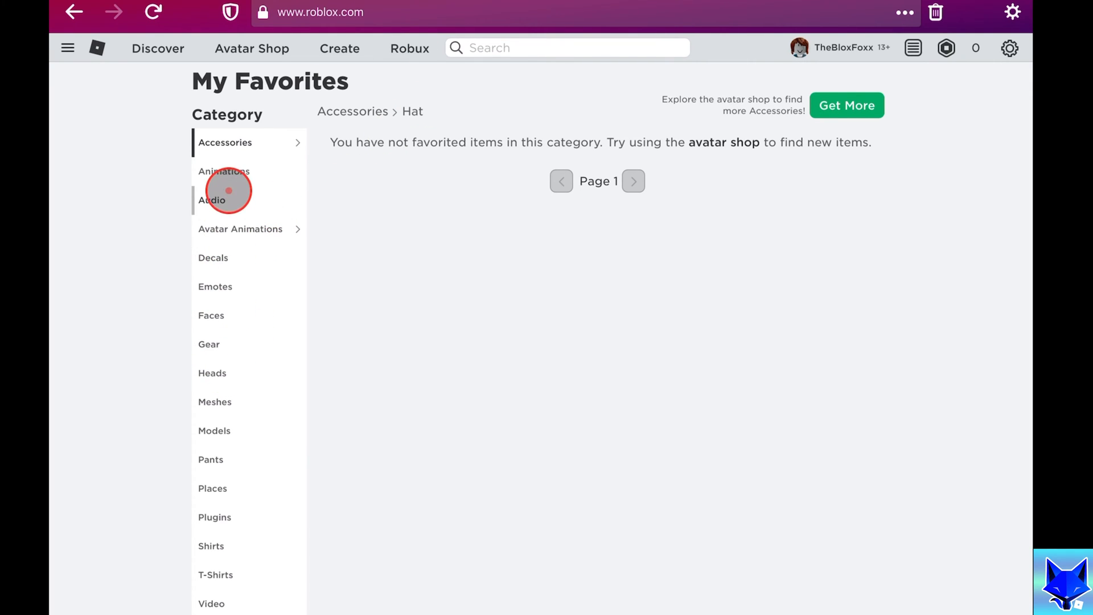
mouse_move(221, 301)
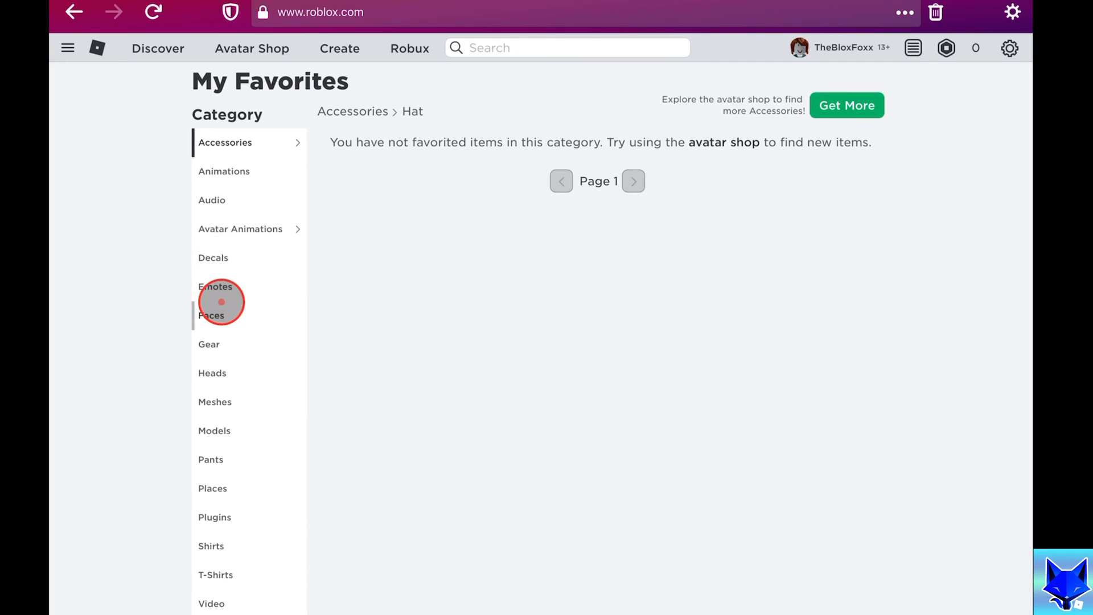
Browse the favorited Faces, Models and Pants categories, then return to the profile
click(211, 315)
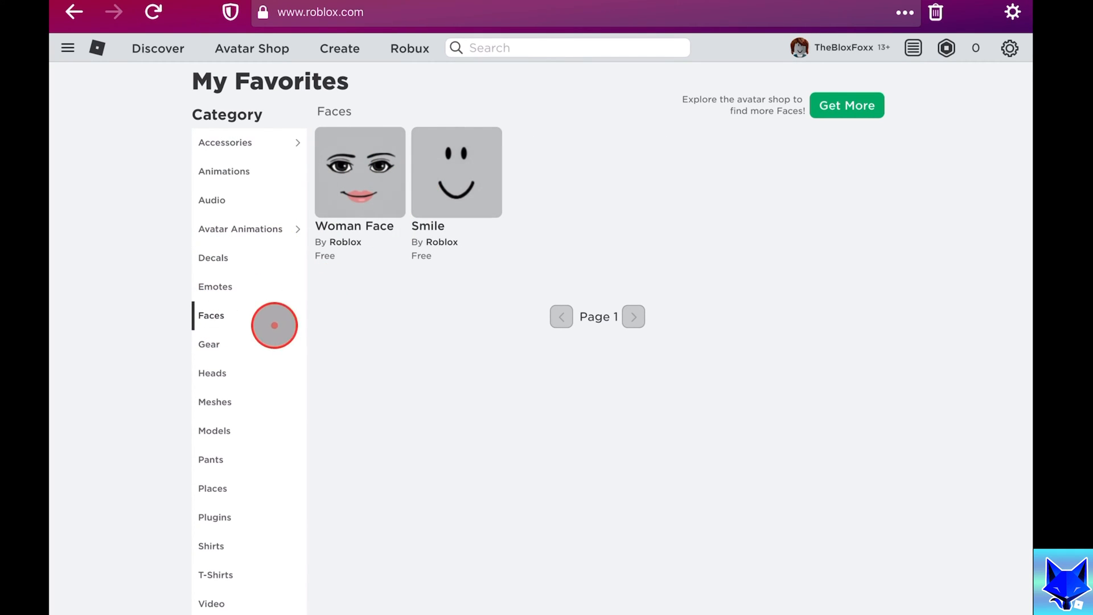
click(213, 373)
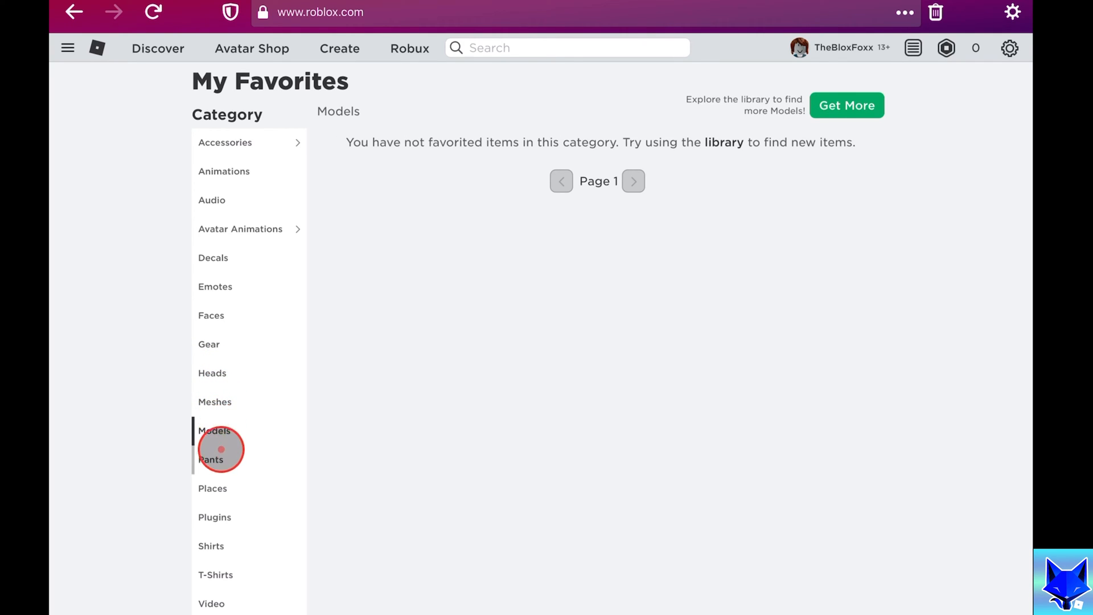
click(211, 459)
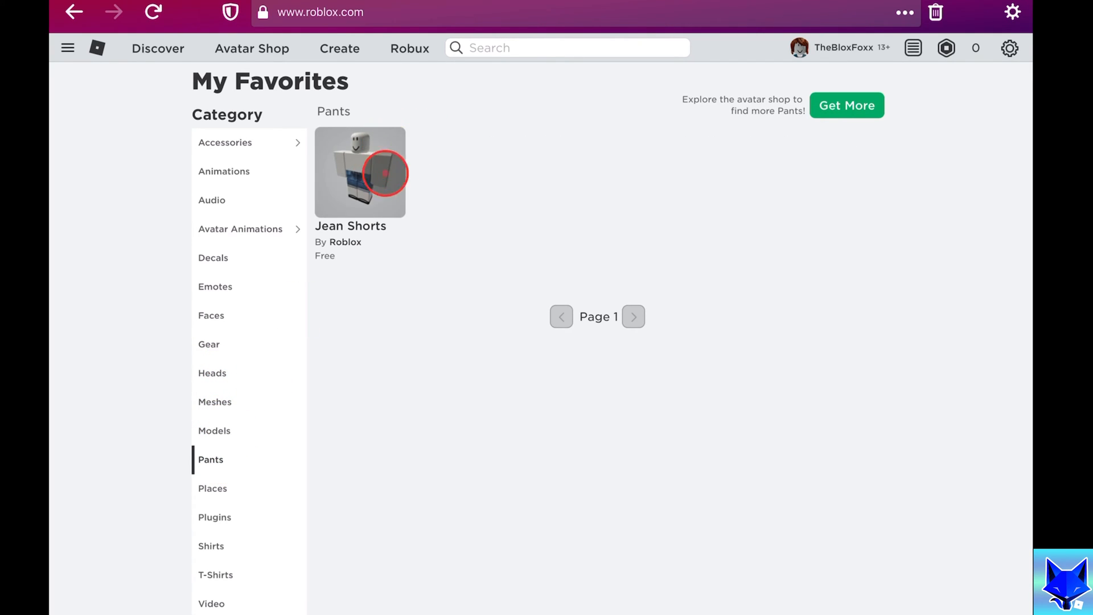
click(212, 488)
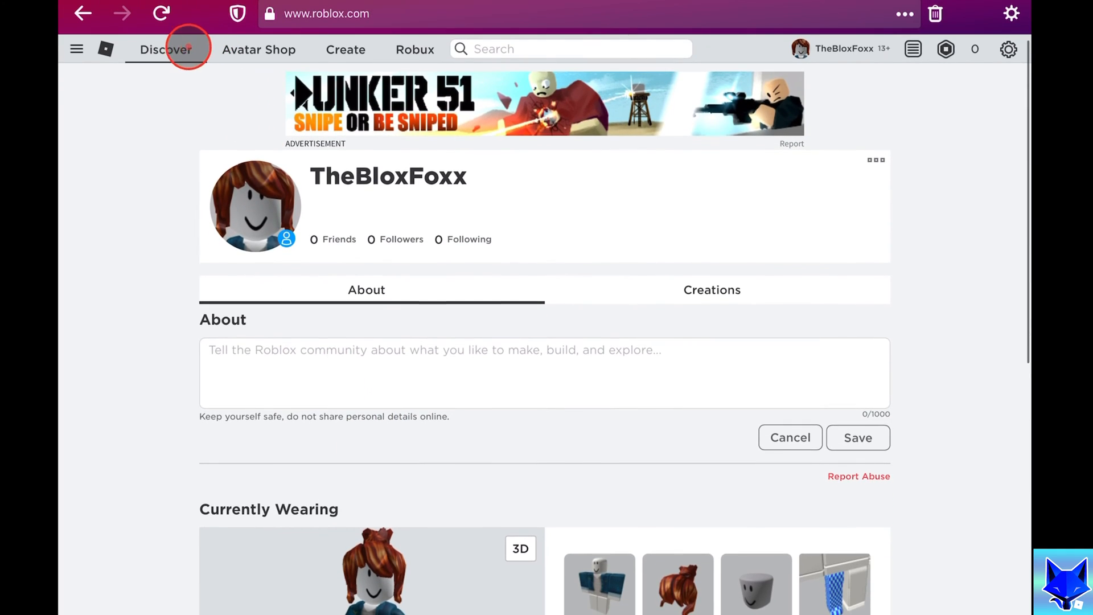
Find Grand Piece Online under Discover and mark it as Favorited
click(166, 50)
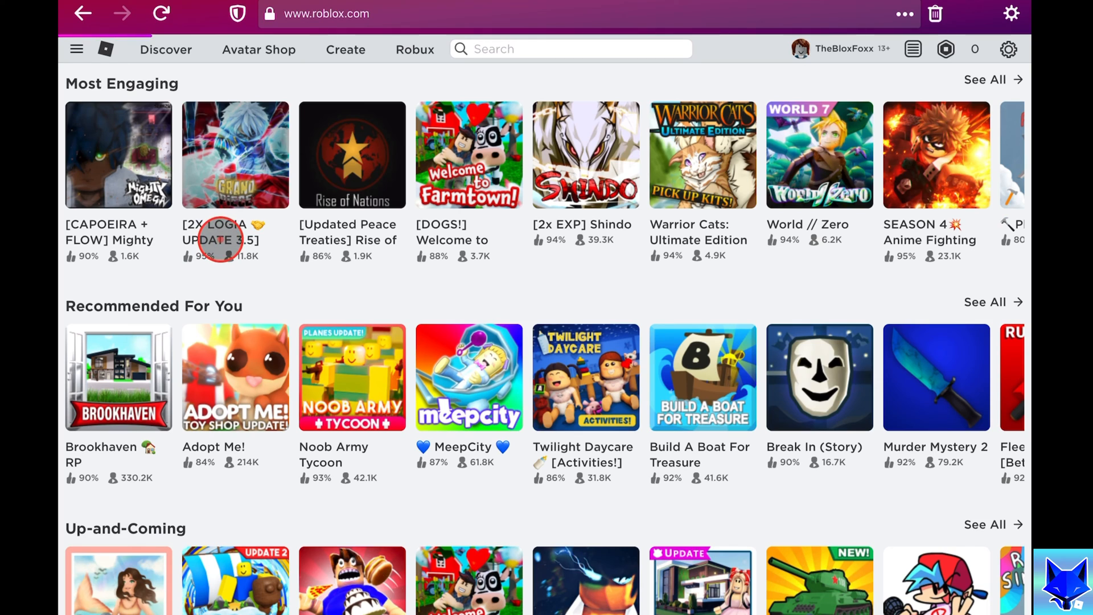
click(235, 155)
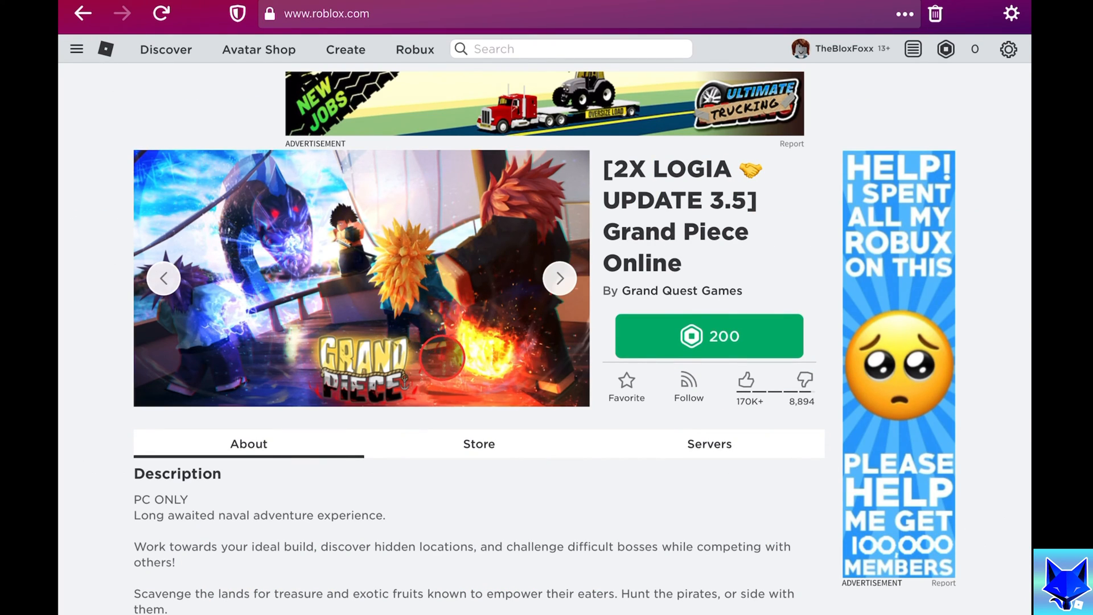
click(627, 389)
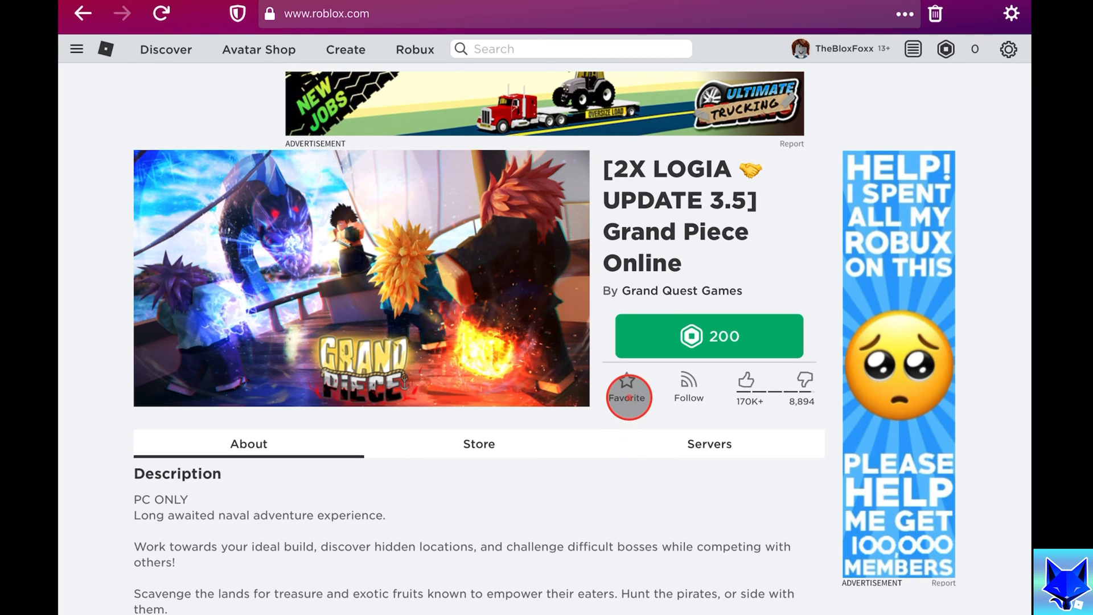
click(626, 380)
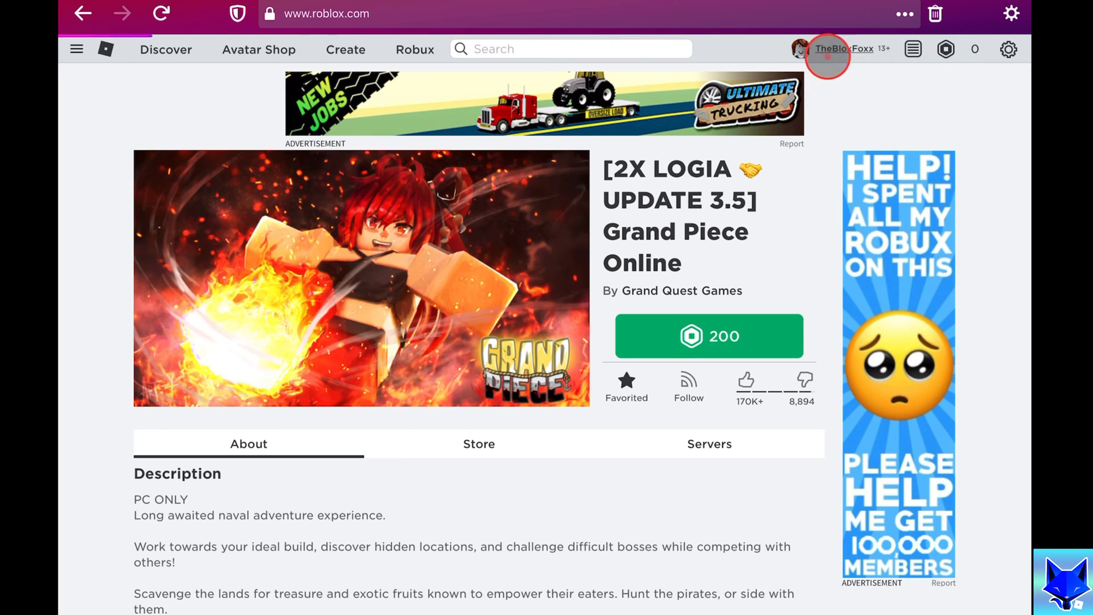
Scroll the profile down to the Favorites section listing Grand Piece Online
click(844, 48)
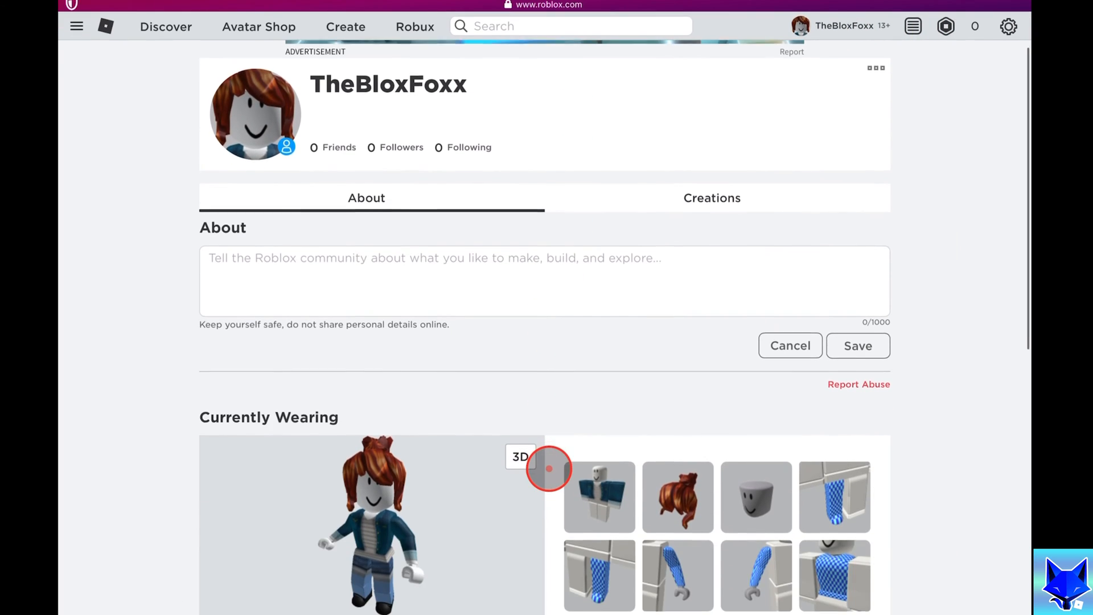
scroll(down, 3)
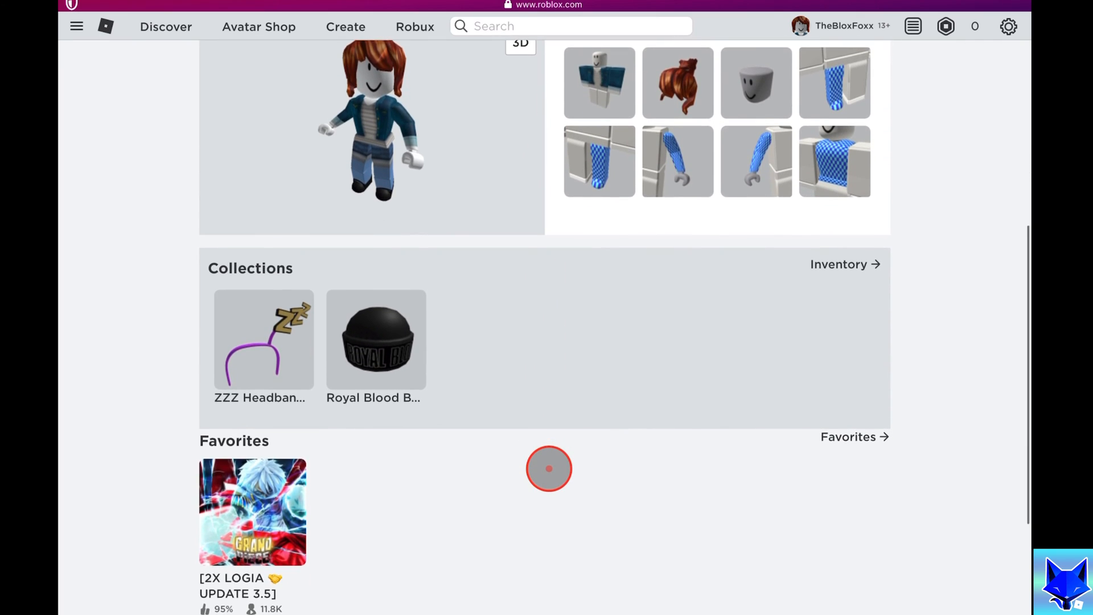
scroll(down, 3)
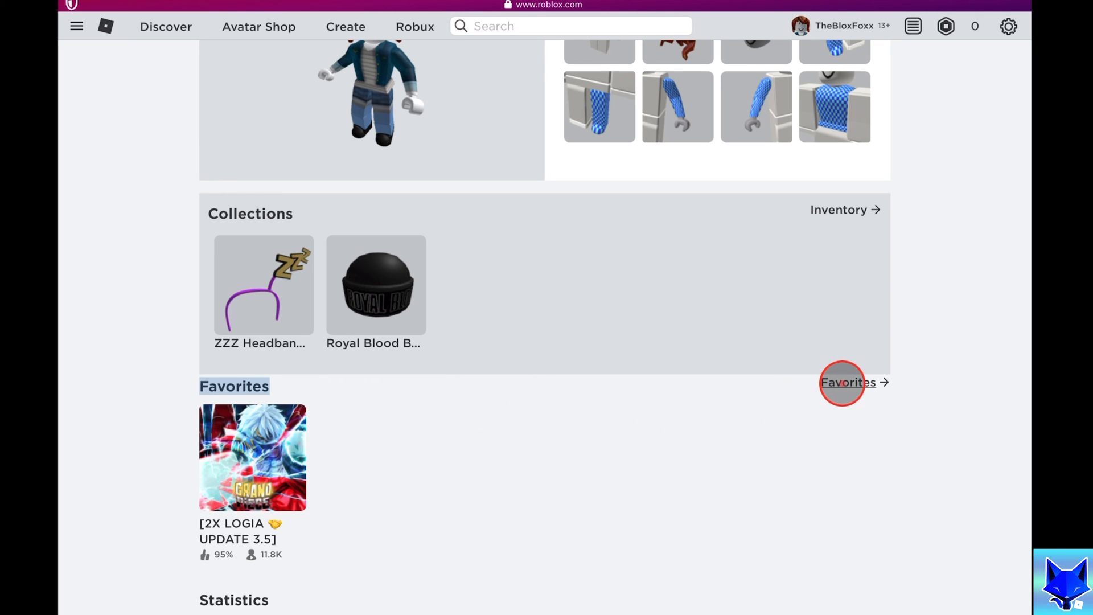
Open the full favorites list showing Grand Piece Online under Places, then view Faces
click(847, 382)
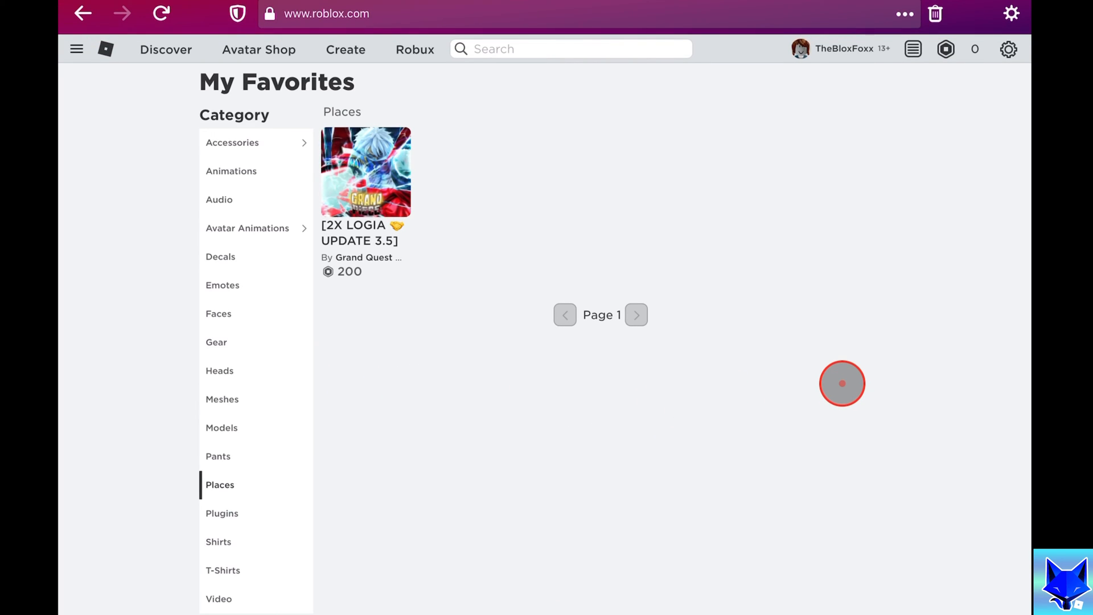
mouse_move(372, 369)
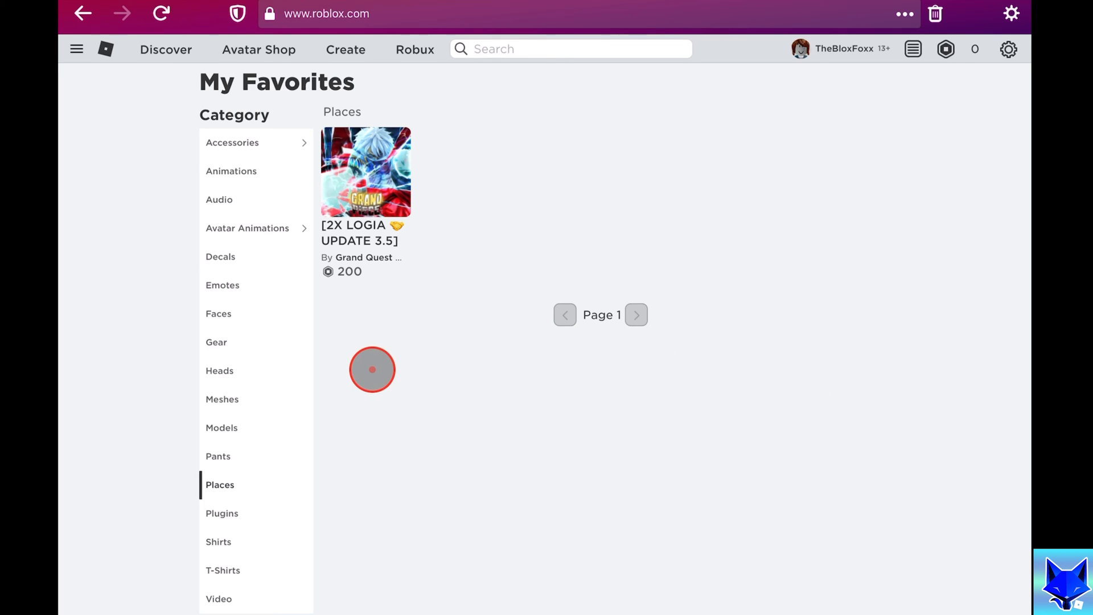
click(233, 142)
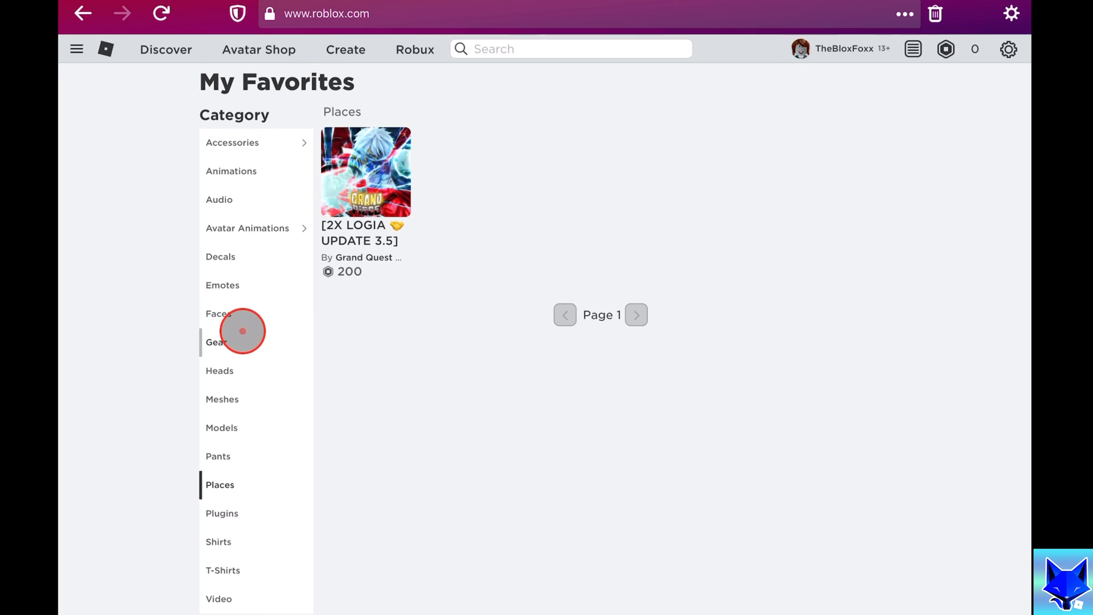
click(218, 314)
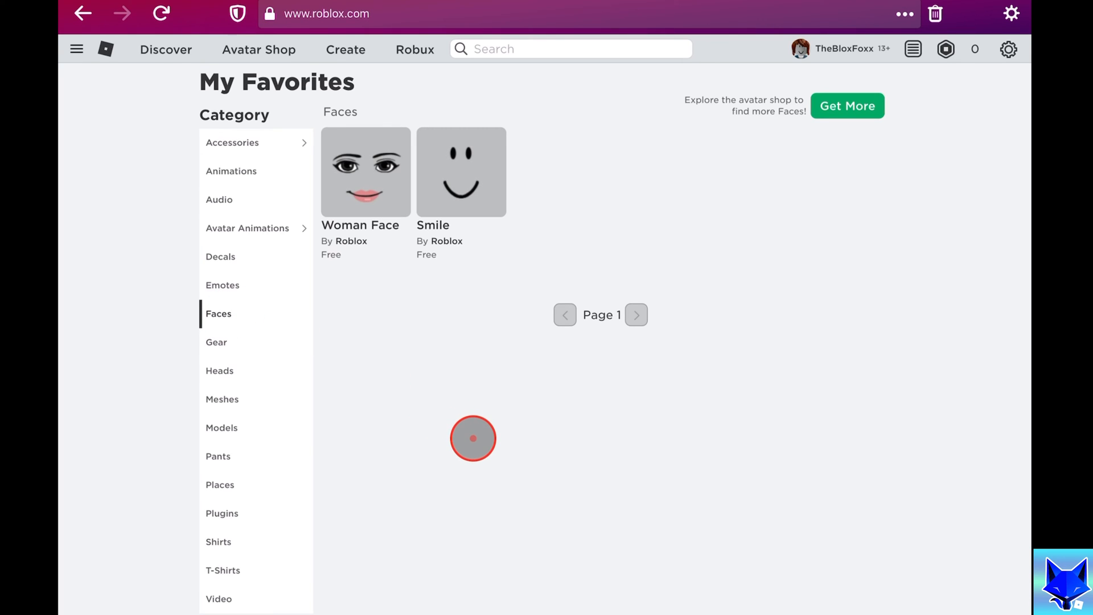